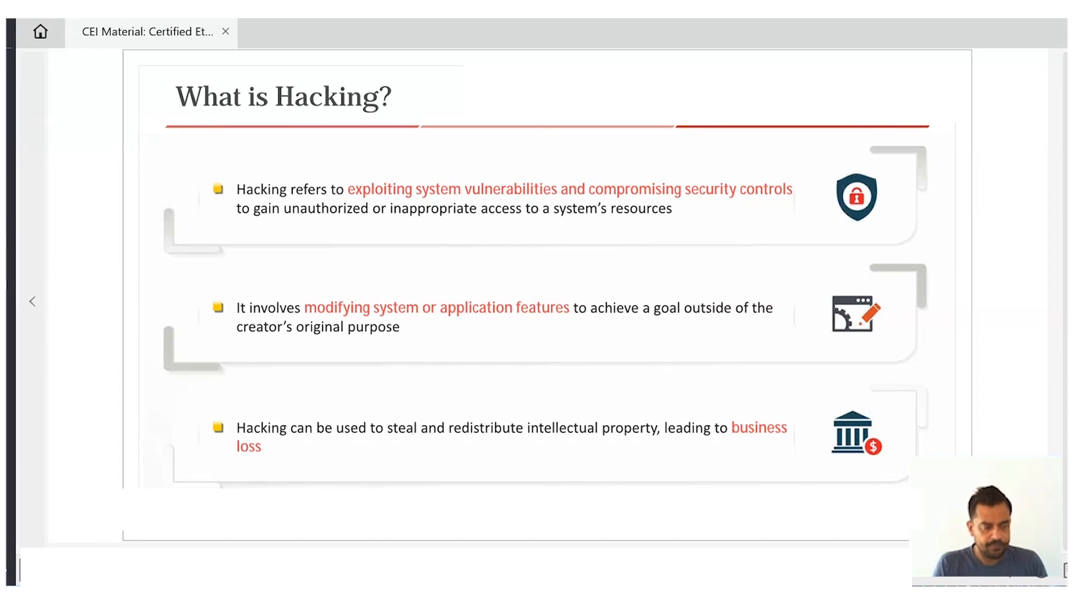
{"action": "mouse_move", "coordinate": [1038, 369]}
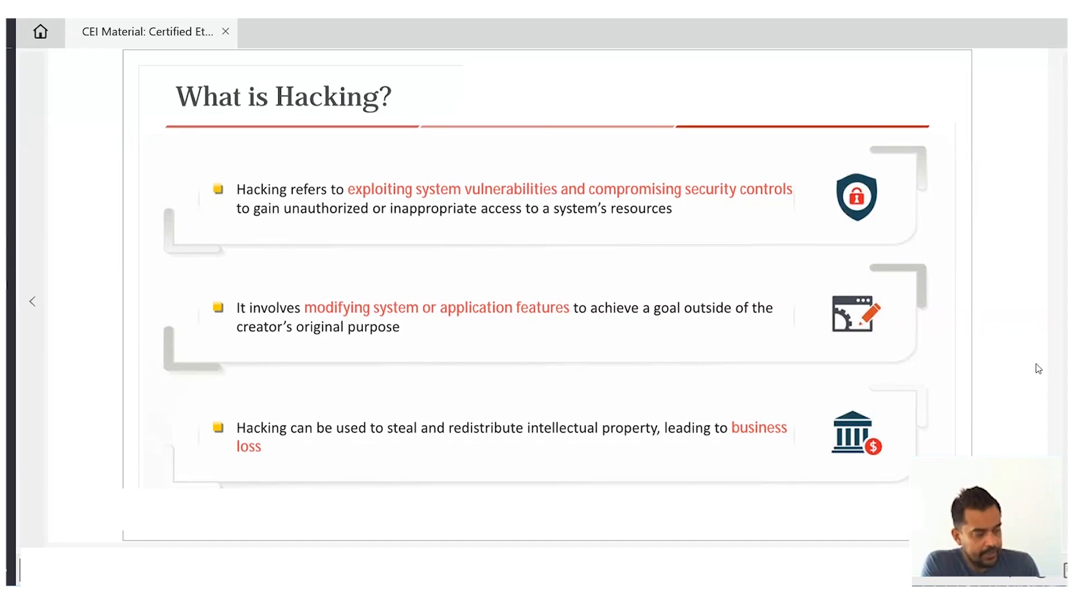